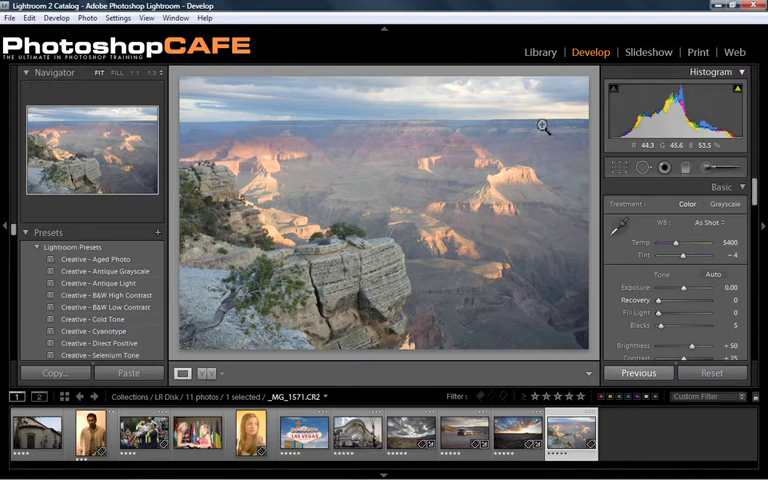
mouse_move(558, 147)
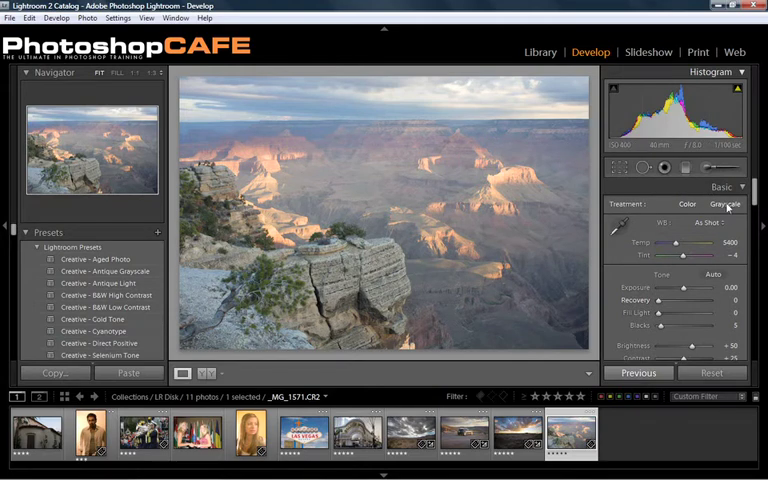
Switch the Grand Canyon photo's Treatment to Grayscale.
left_click(724, 204)
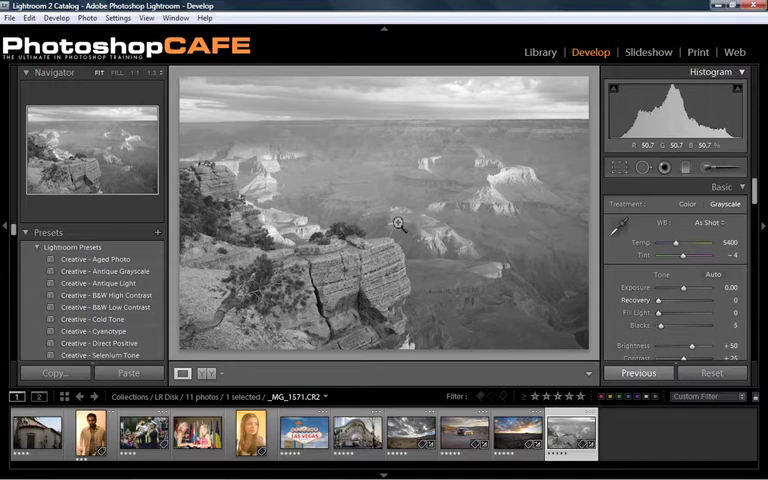
mouse_move(453, 167)
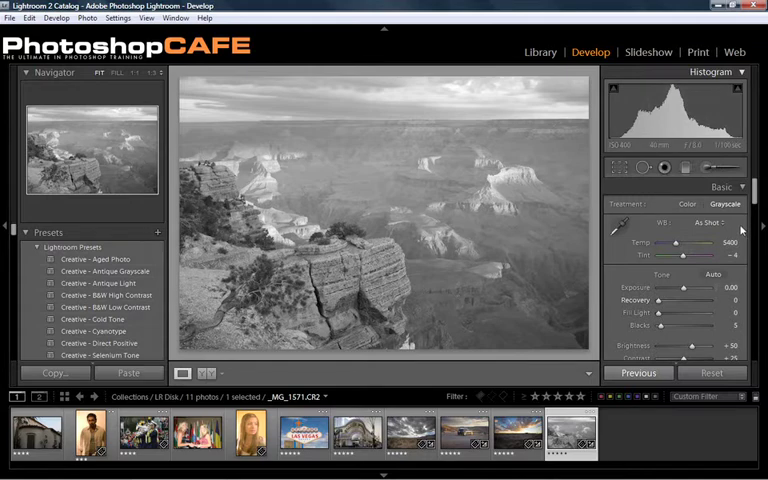
Apply Auto tone and set white balance to temperature 4262 and tint −50.
left_click(714, 274)
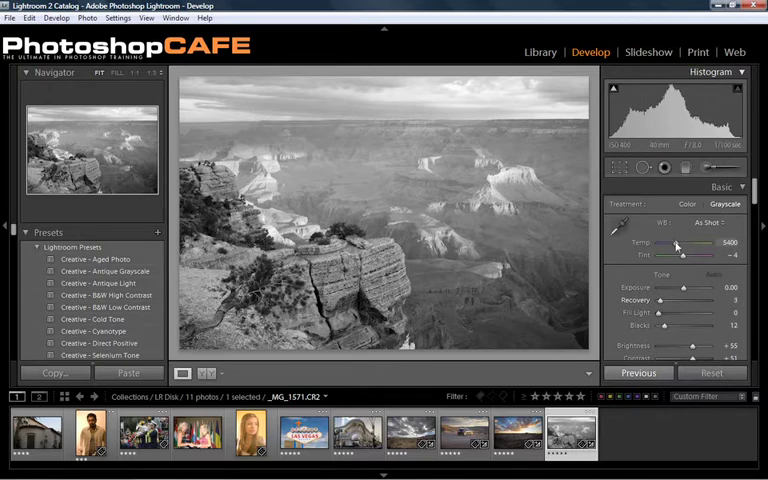
left_click_drag(680, 243, 695, 243)
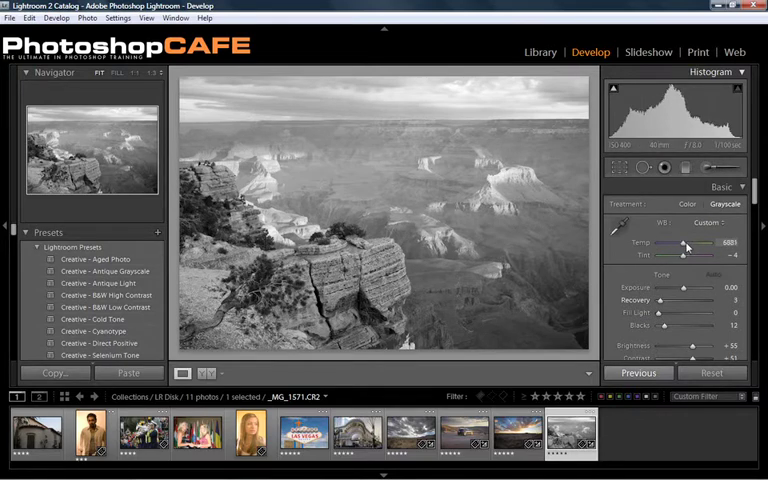
left_click_drag(683, 243, 697, 243)
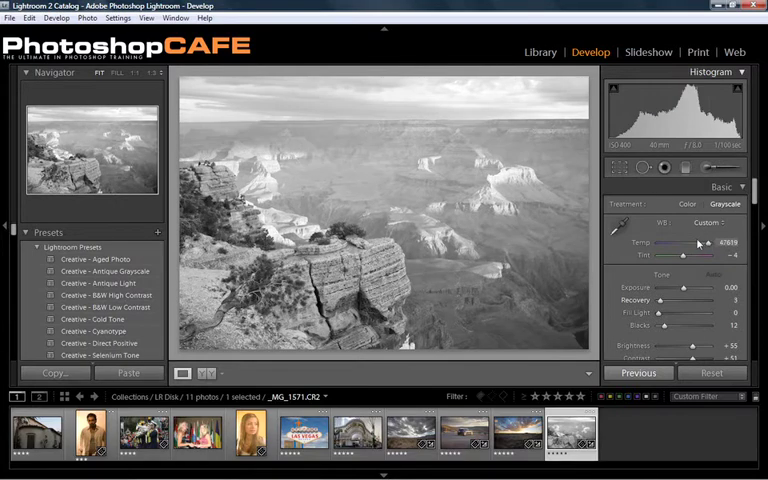
left_click_drag(695, 256, 665, 256)
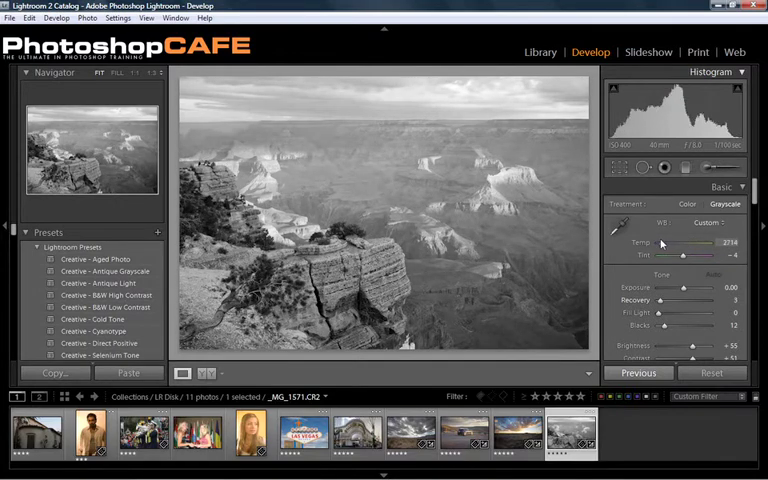
left_click_drag(665, 245, 694, 245)
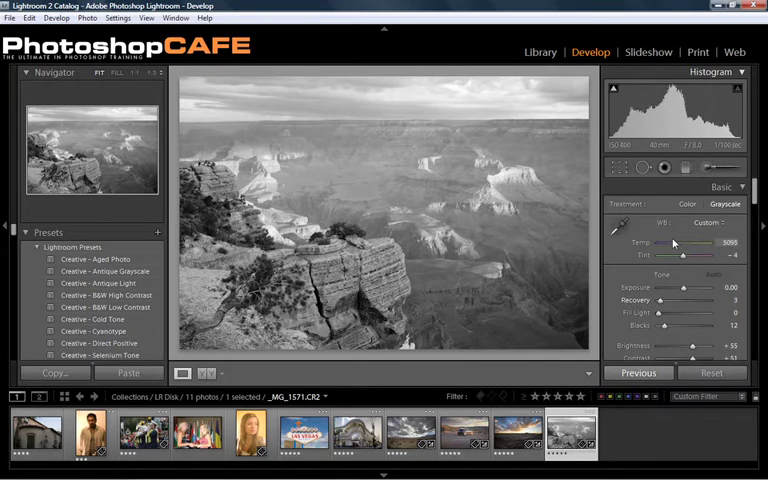
left_click_drag(678, 244, 695, 244)
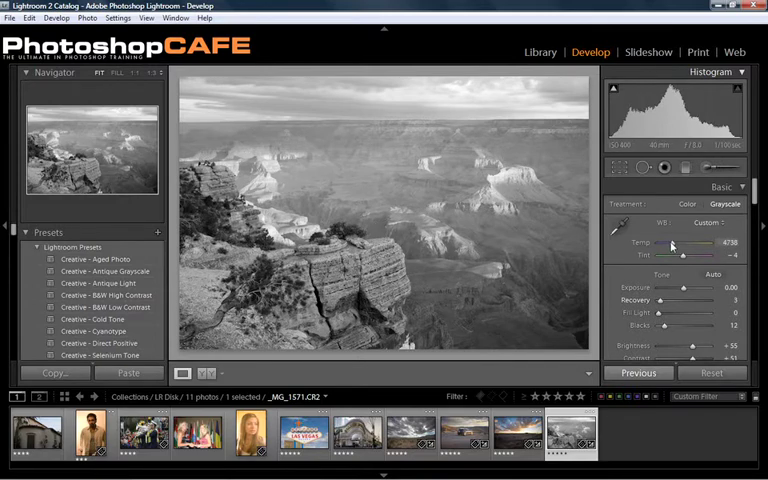
left_click_drag(685, 244, 665, 244)
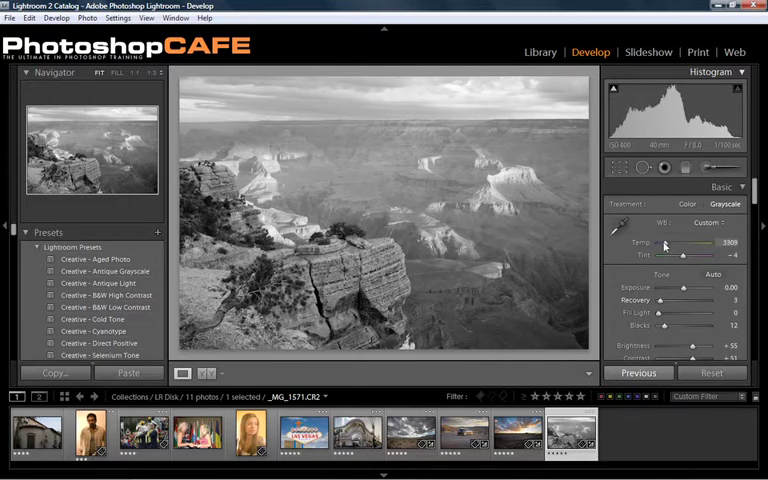
left_click_drag(668, 243, 685, 243)
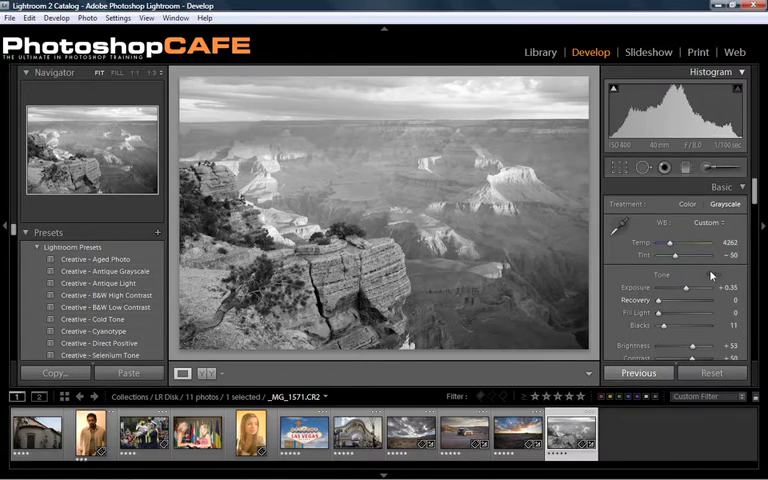
mouse_move(487, 237)
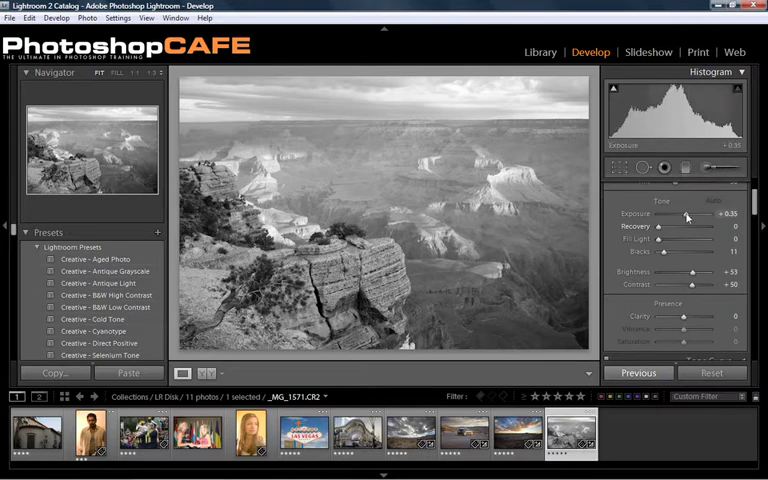
Set Exposure to −0.10, Contrast to +66 and Blacks to 23.
left_click_drag(690, 214, 675, 214)
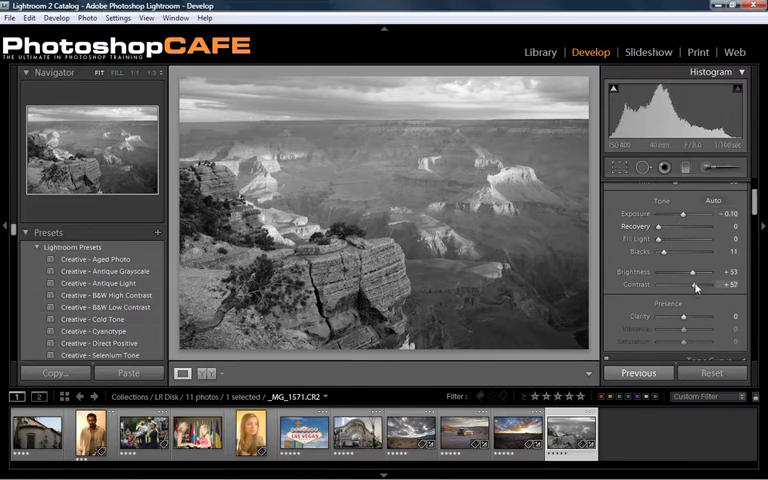
left_click_drag(702, 286, 678, 286)
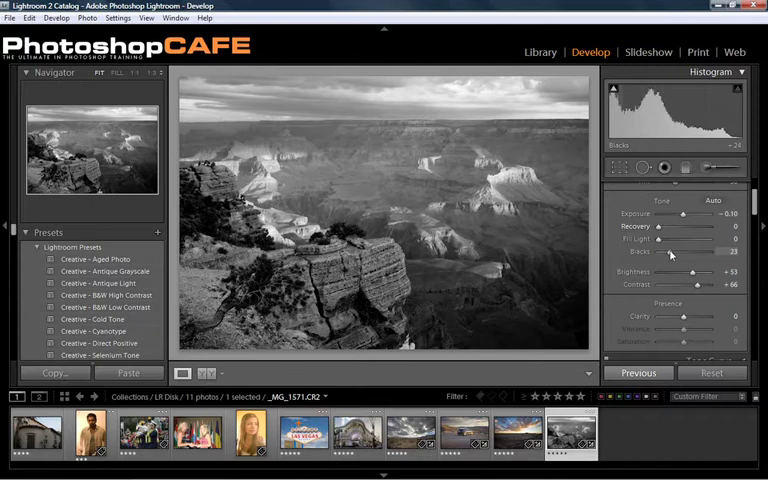
left_click_drag(672, 253, 668, 253)
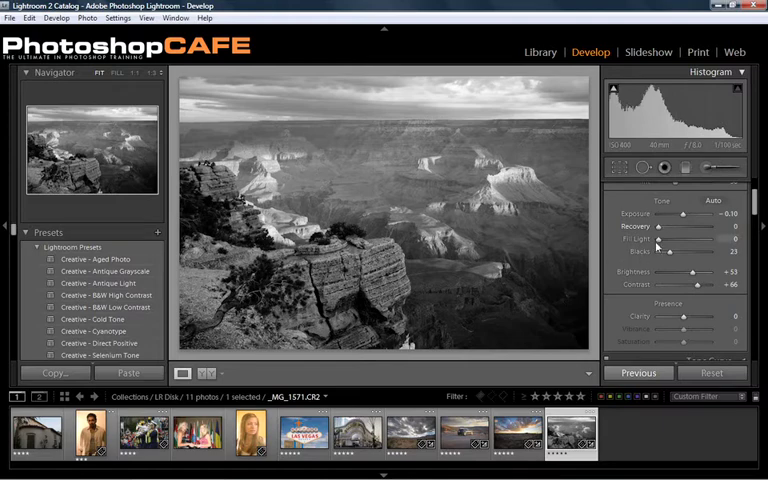
Set Fill Light 23, Recovery 85, Brightness +39 and Exposure +0.19.
left_click_drag(654, 253, 665, 253)
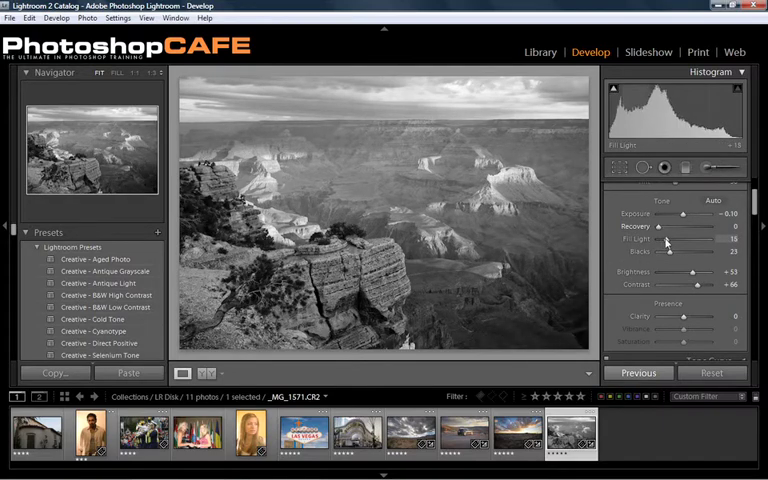
left_click_drag(663, 239, 680, 239)
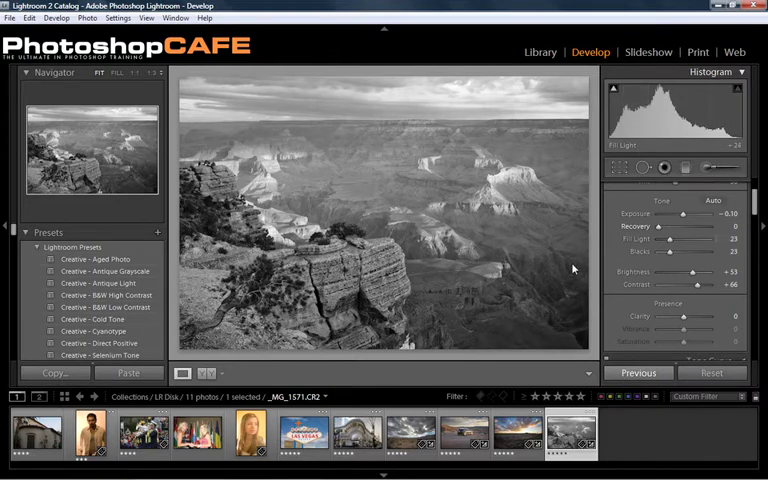
mouse_move(476, 100)
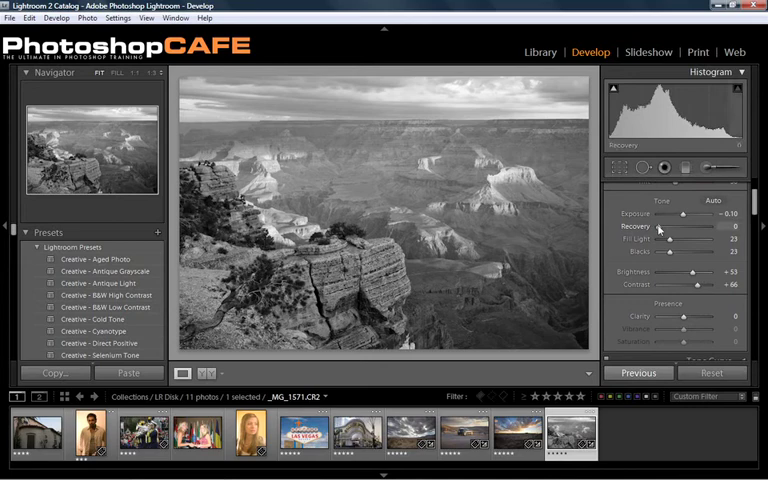
left_click_drag(683, 226, 720, 226)
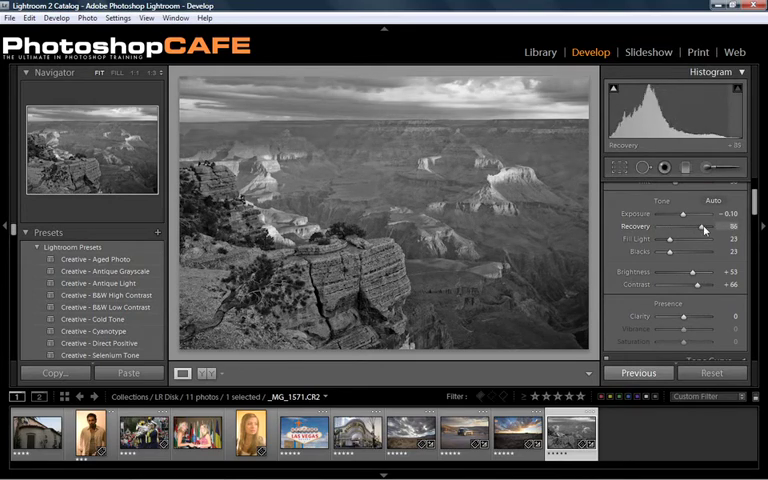
left_click_drag(698, 226, 703, 226)
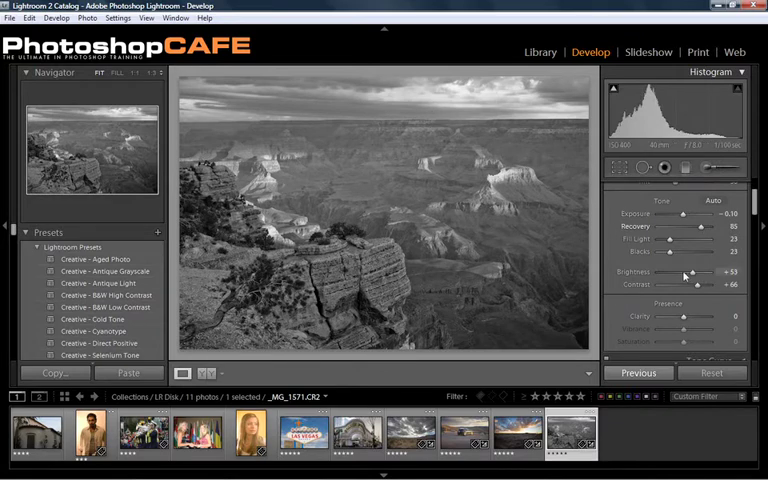
left_click_drag(690, 272, 680, 272)
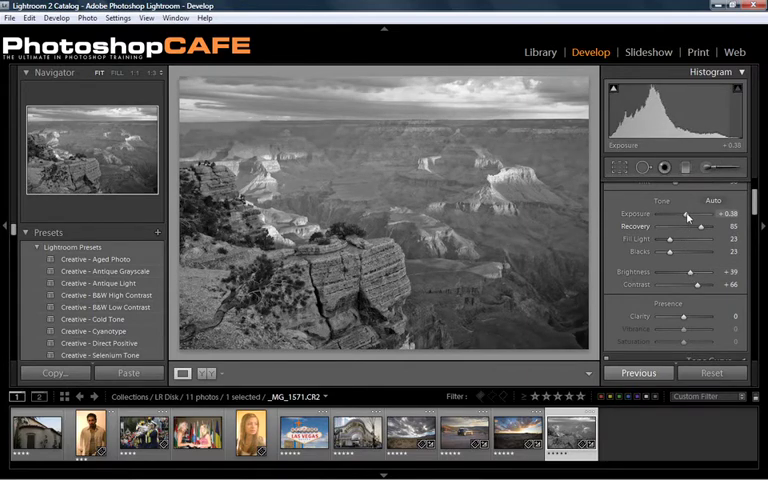
left_click_drag(688, 214, 683, 214)
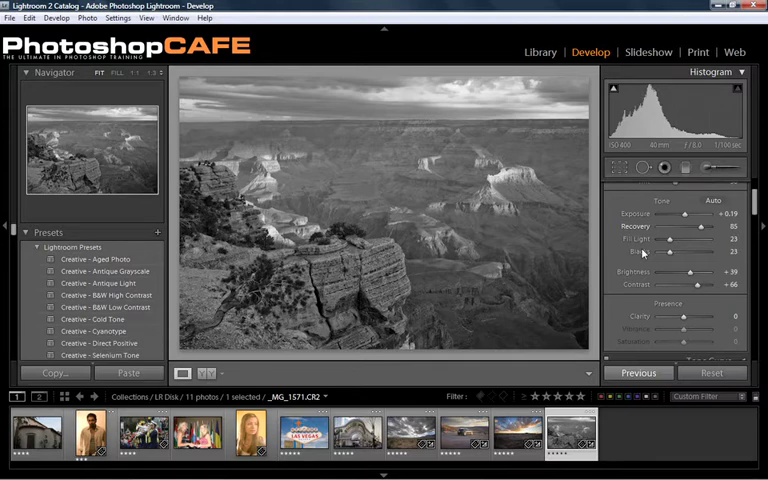
mouse_move(631, 305)
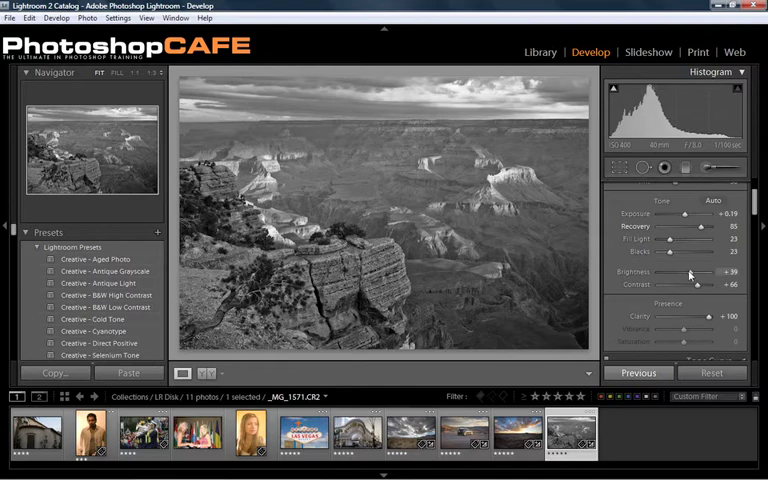
Raise Clarity in the Presence section to +100.
left_click_drag(695, 285, 702, 285)
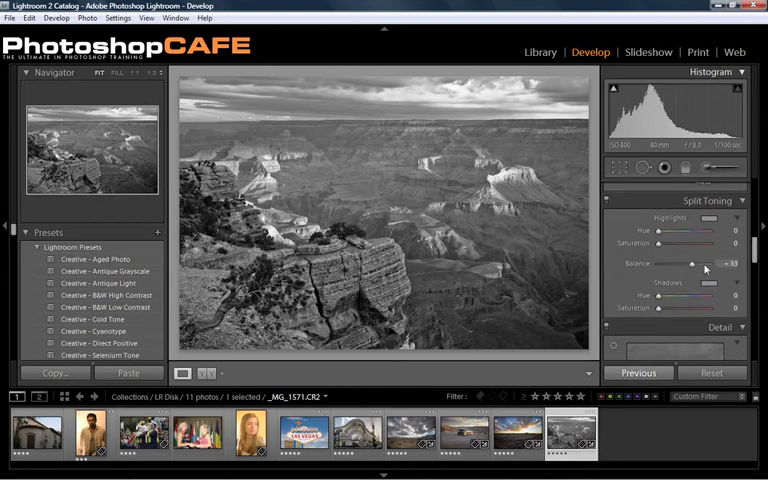
Set split-tone Balance +100, Highlights Saturation 14 and Highlights Hue 81.
left_click_drag(687, 263, 730, 263)
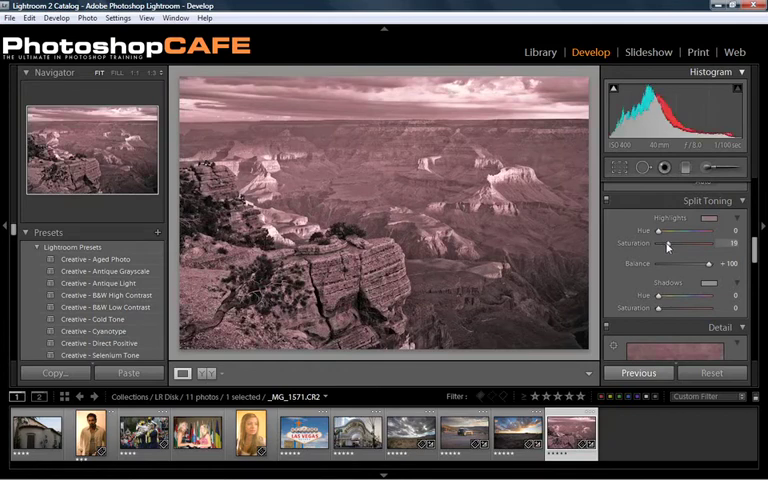
left_click_drag(683, 242, 665, 242)
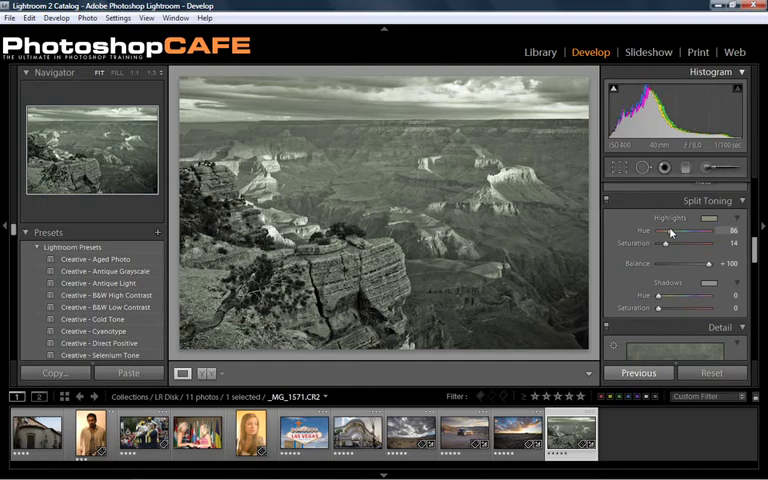
left_click_drag(700, 231, 685, 231)
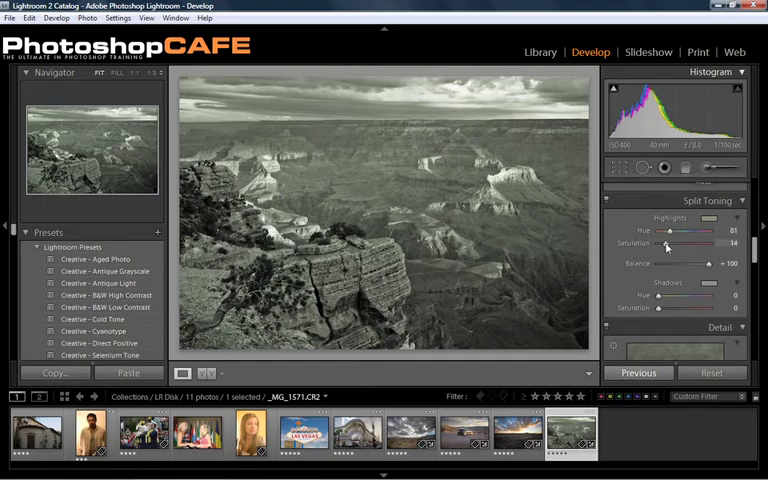